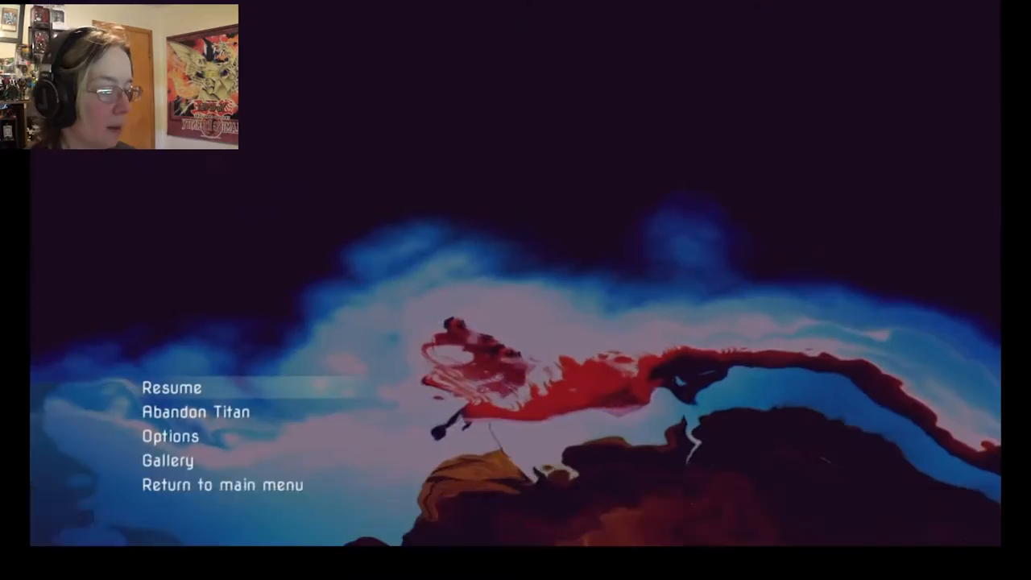
click(170, 386)
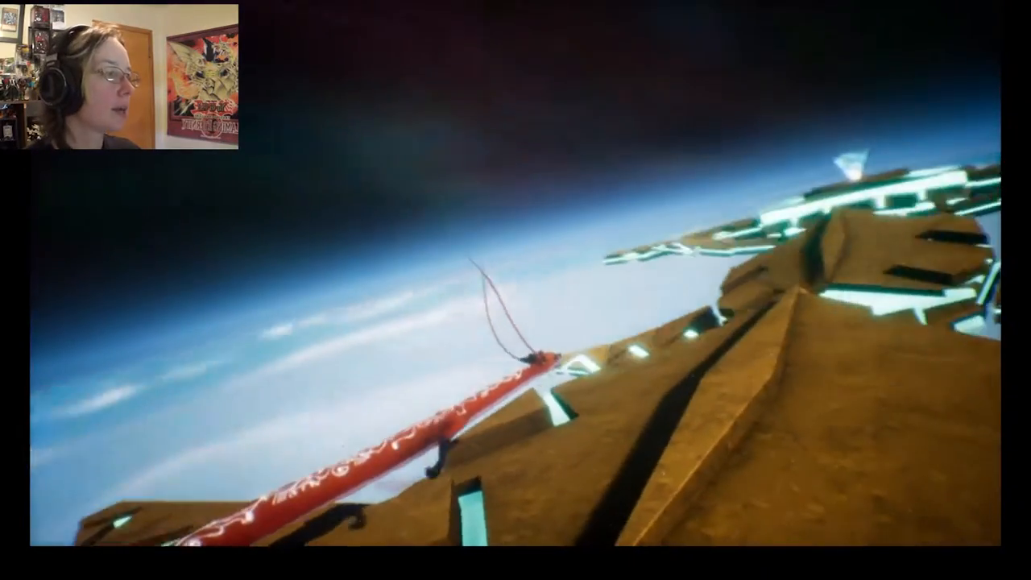